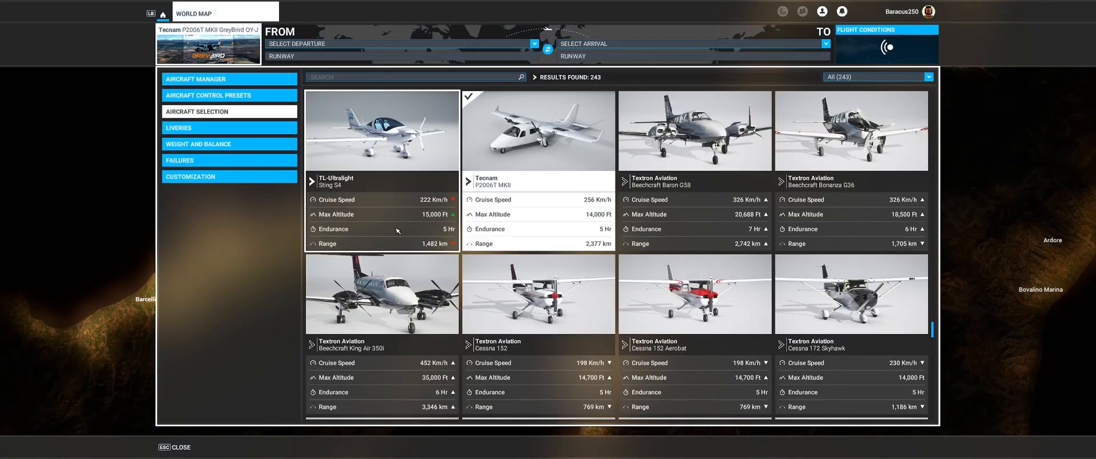
Open the Aircraft Manager table of 243 aircraft and browse back to page 1
scroll(down, 3)
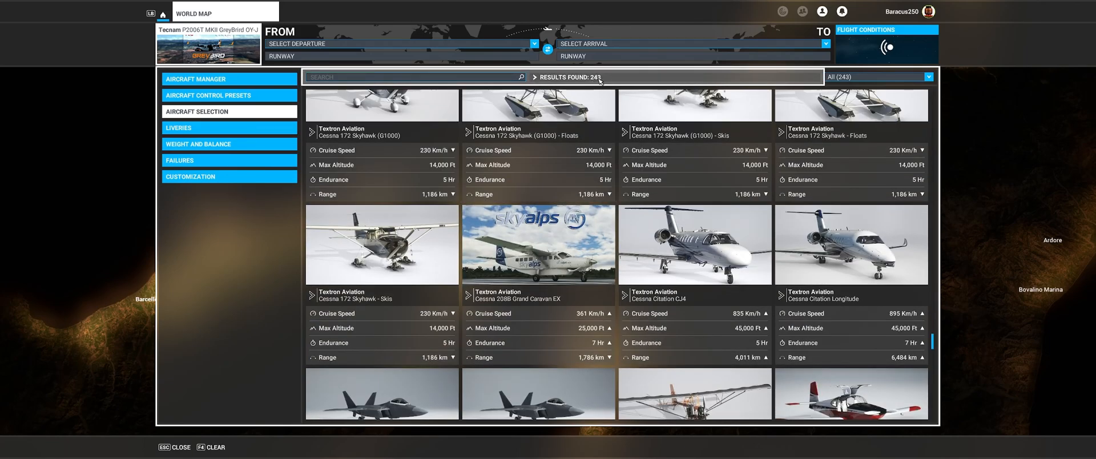
scroll(down, 3)
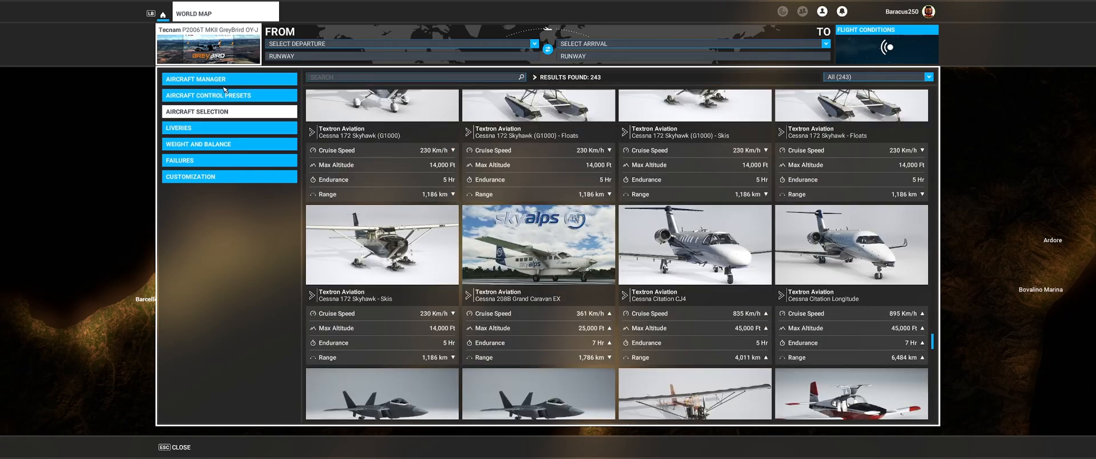
click(228, 78)
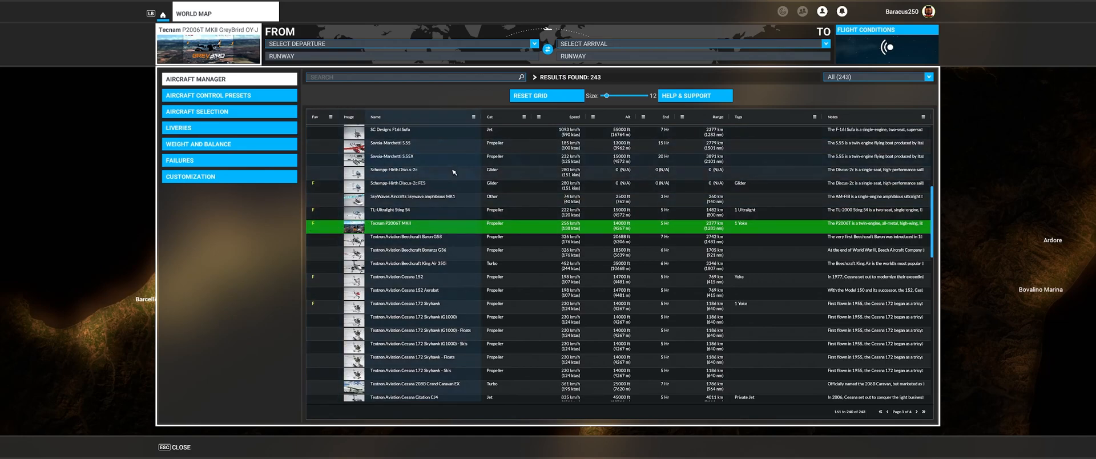
scroll(down, 3)
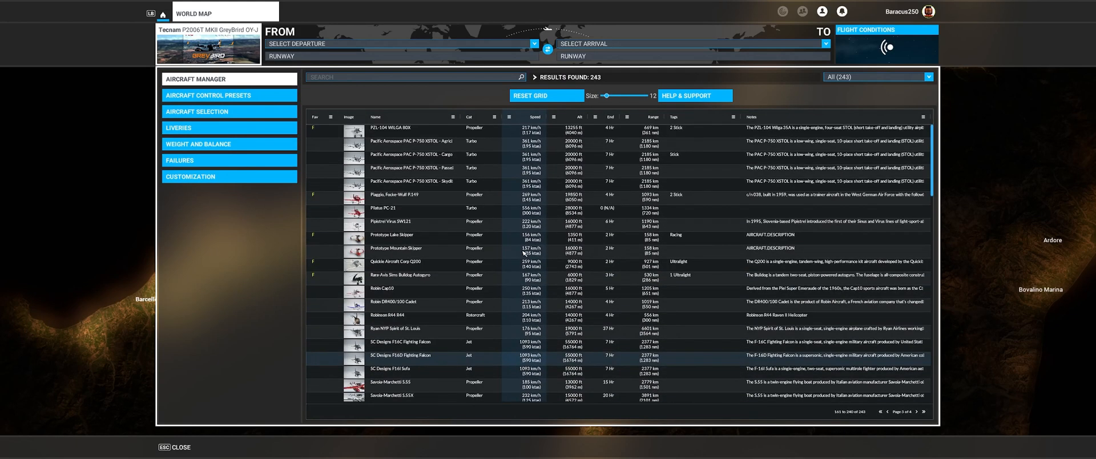
mouse_move(817, 363)
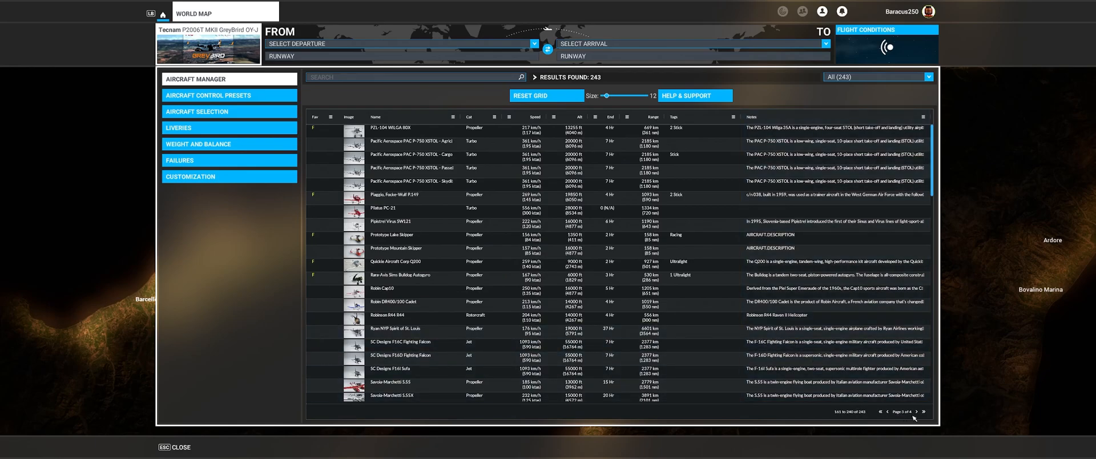
click(918, 411)
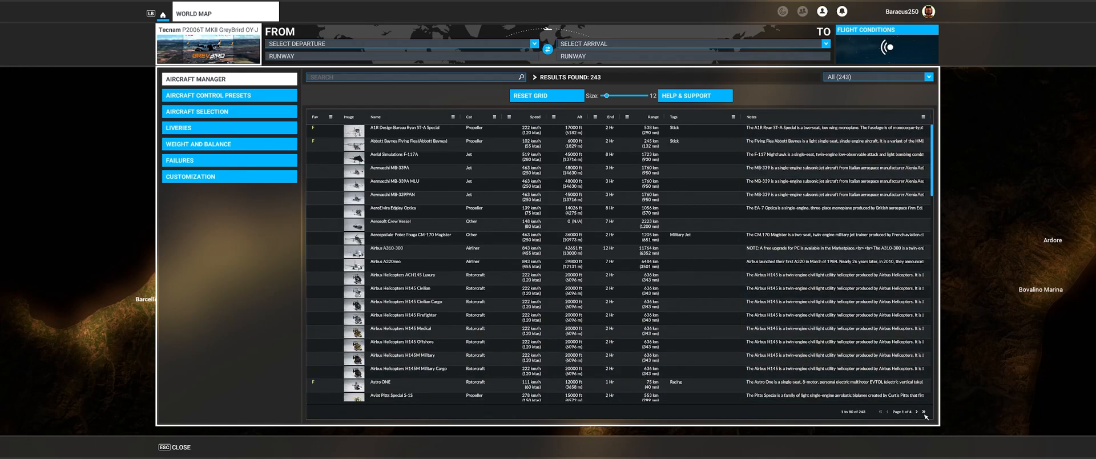
mouse_move(464, 208)
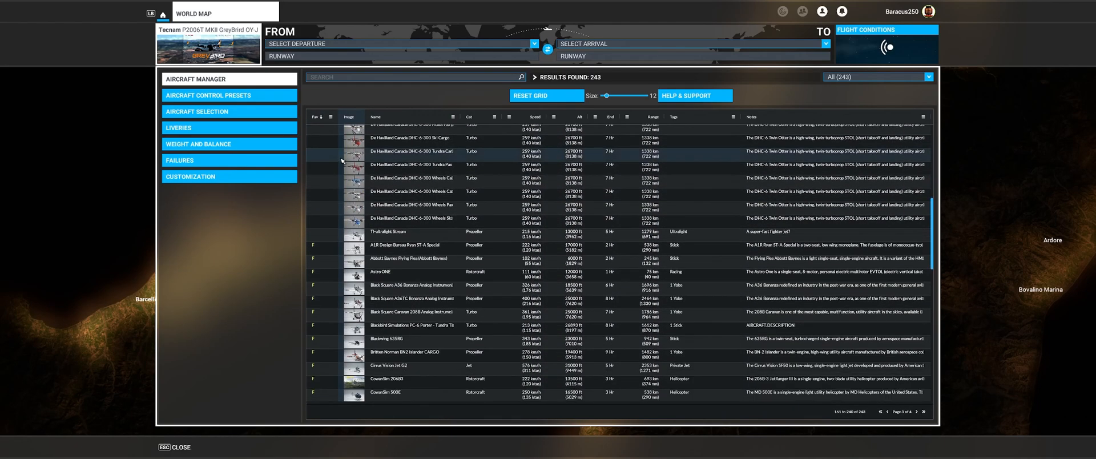
scroll(down, 3)
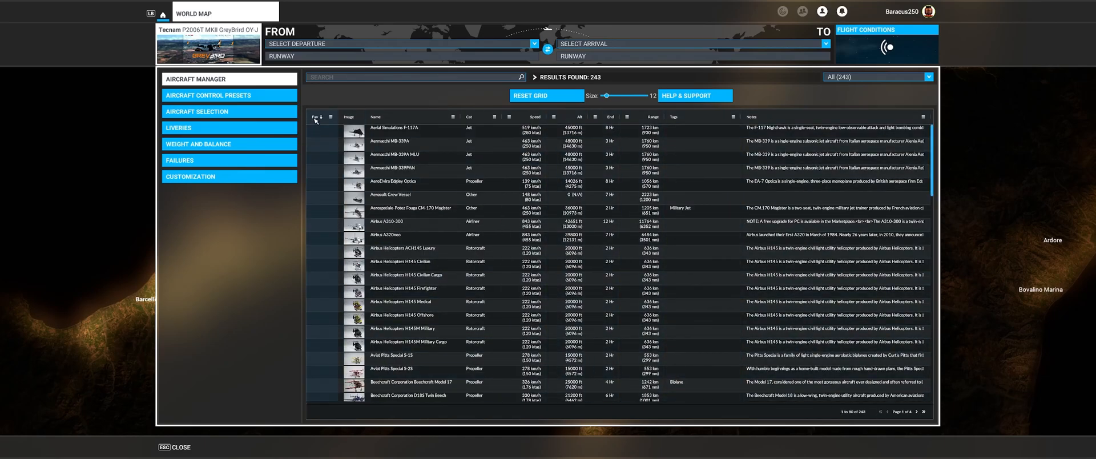
Sort the aircraft table by the Fav column and scroll through the results
click(316, 117)
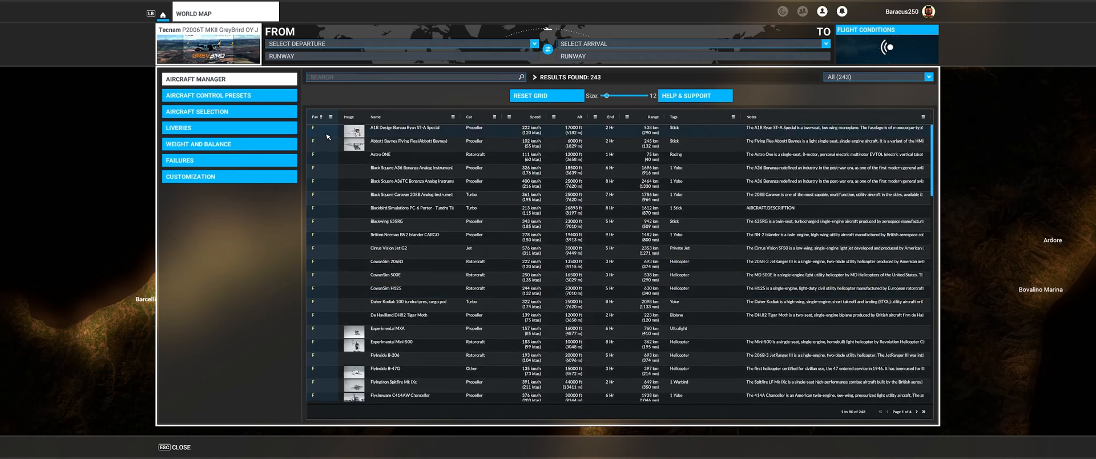
scroll(down, 3)
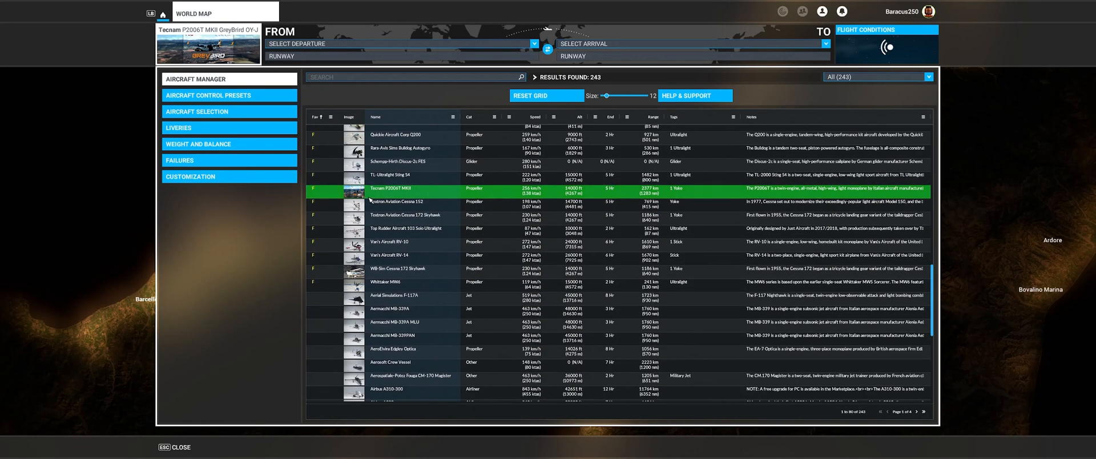
scroll(down, 3)
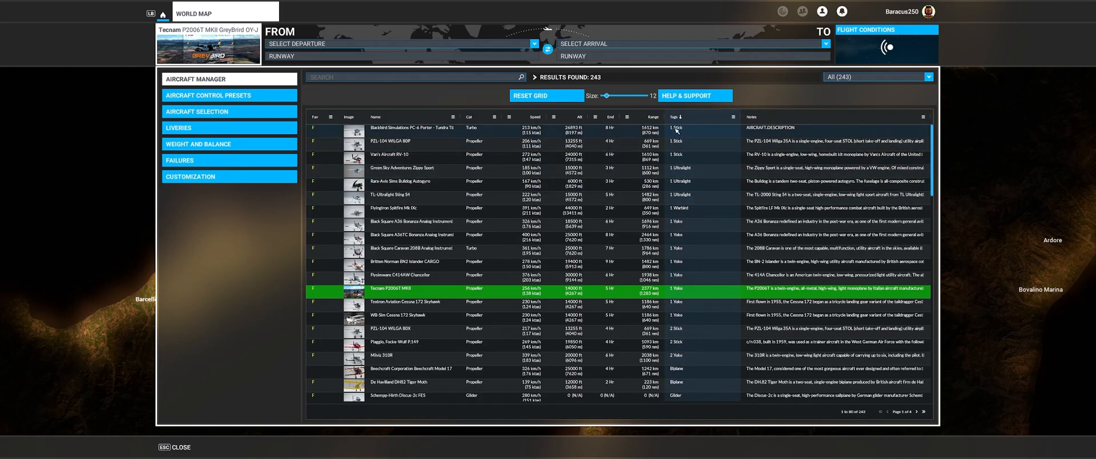
mouse_move(684, 133)
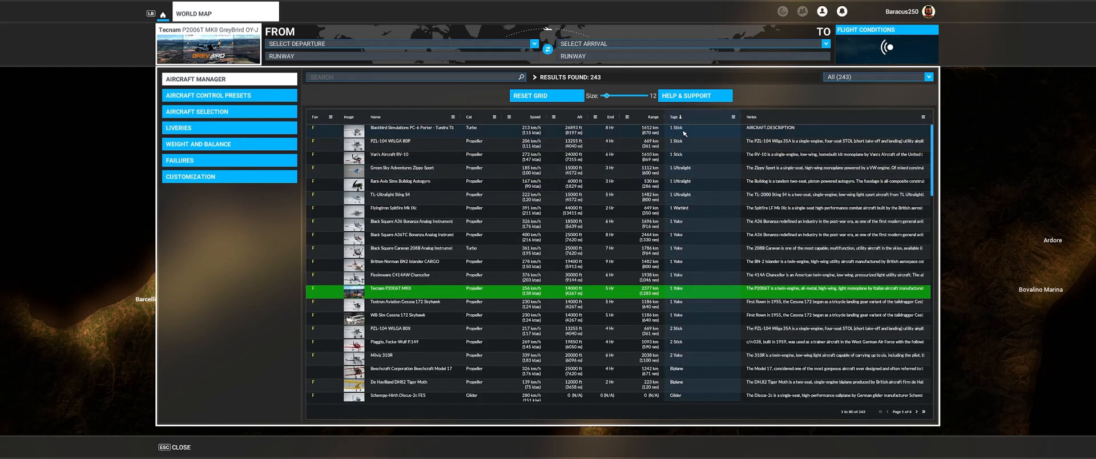
mouse_move(694, 174)
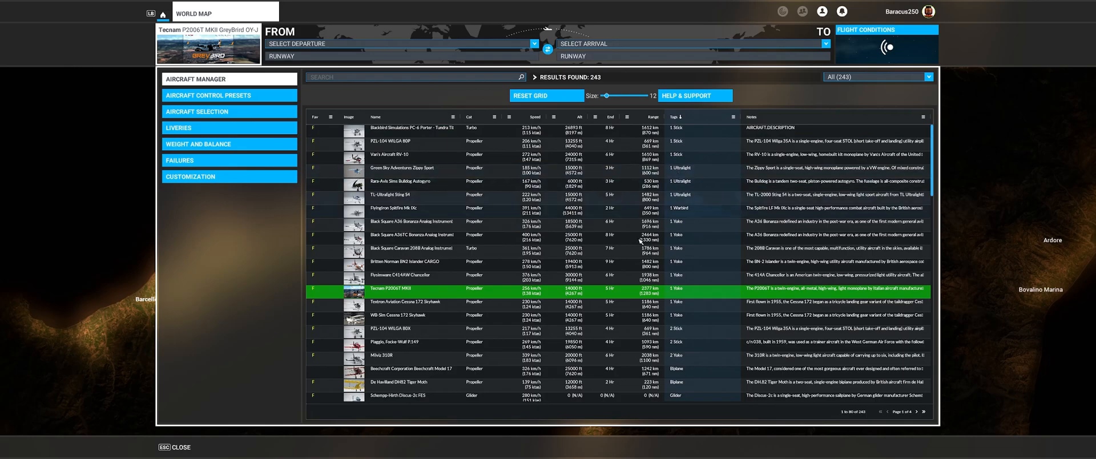
mouse_move(593, 231)
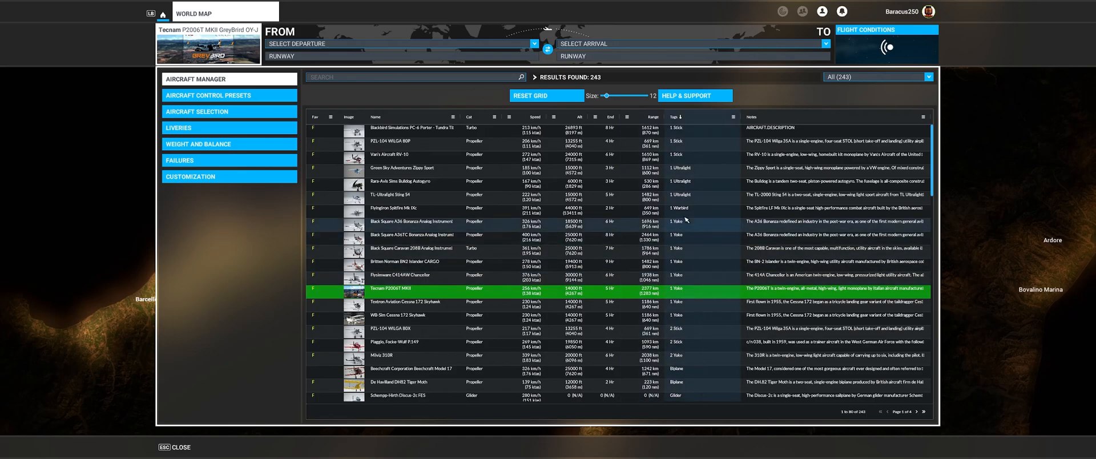
mouse_move(689, 233)
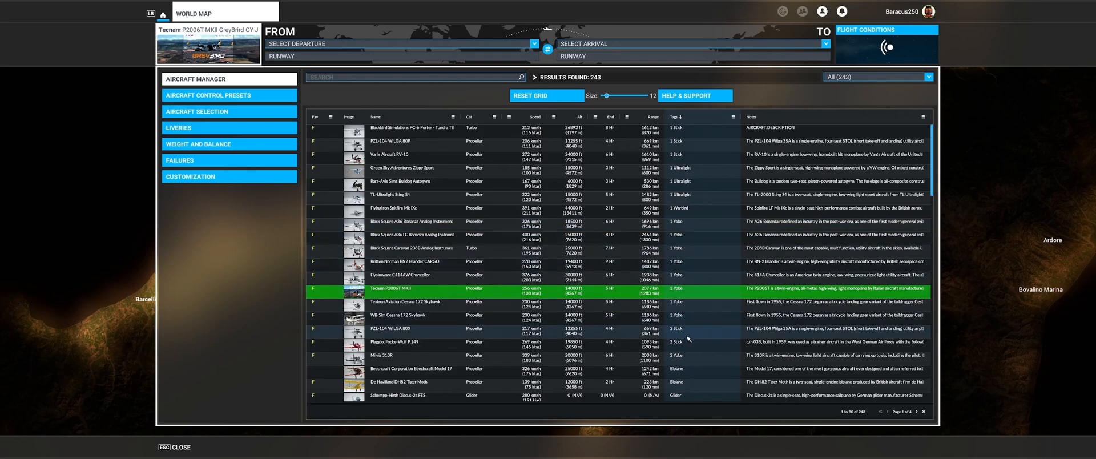
Scroll the tag-sorted list to the Stick, Biplane, Glider and Helicopter groups
scroll(down, 3)
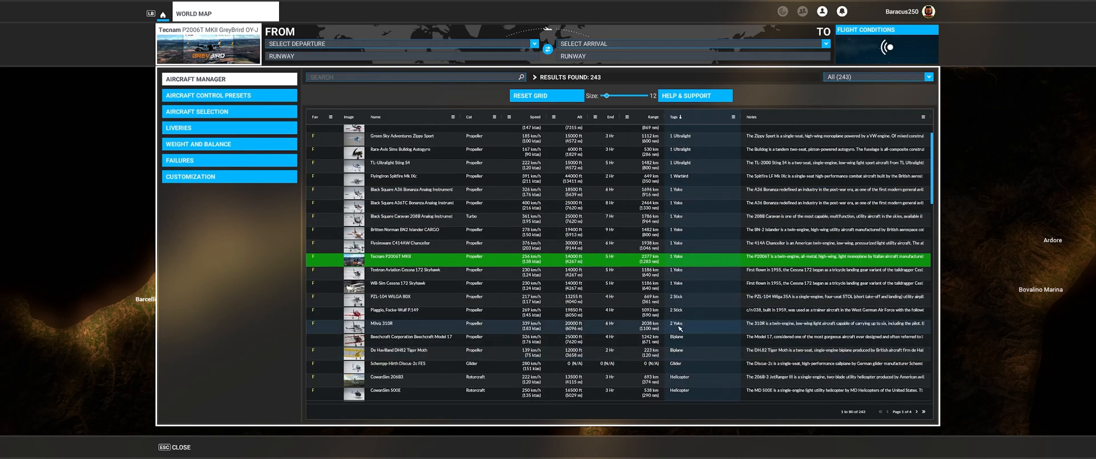
mouse_move(515, 313)
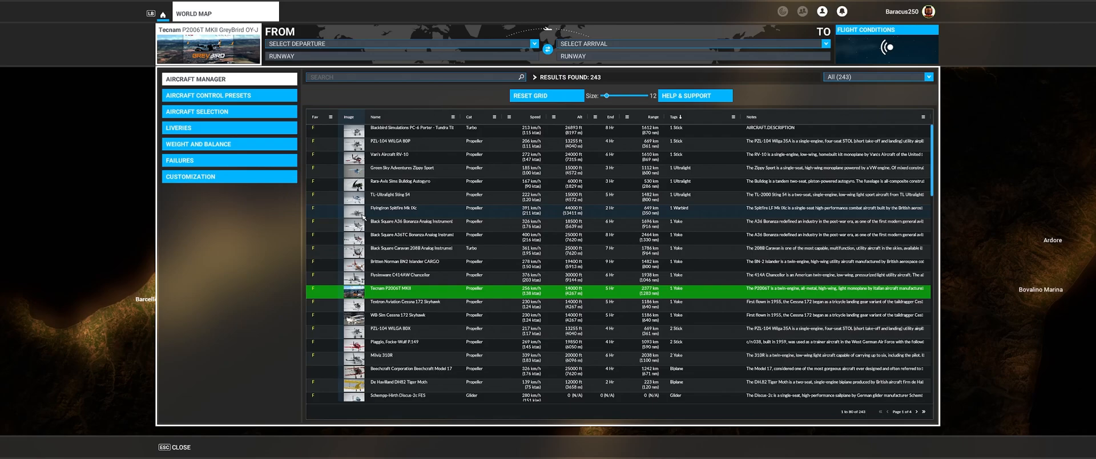
mouse_move(550, 209)
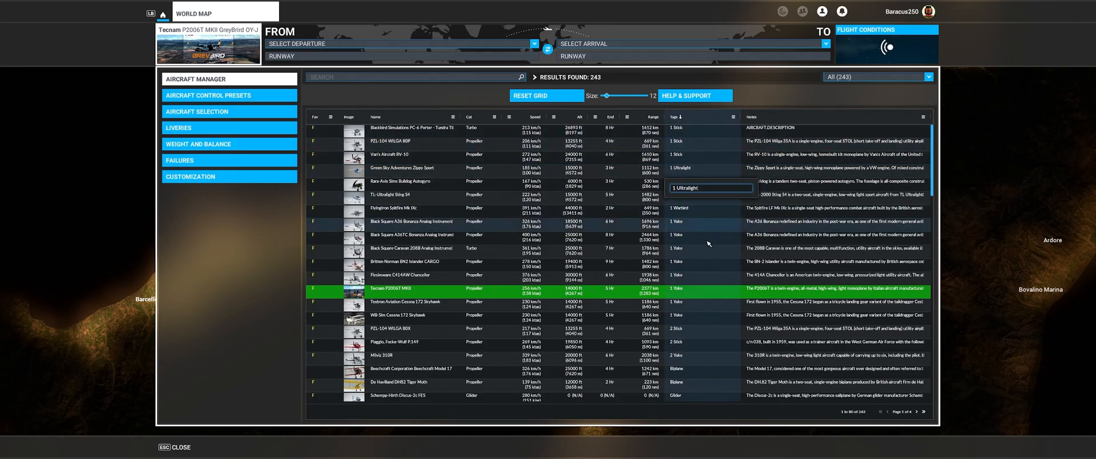
Scroll the aircraft table to page 2 with Twin Otter, RV-14 and Islander variants
scroll(down, 3)
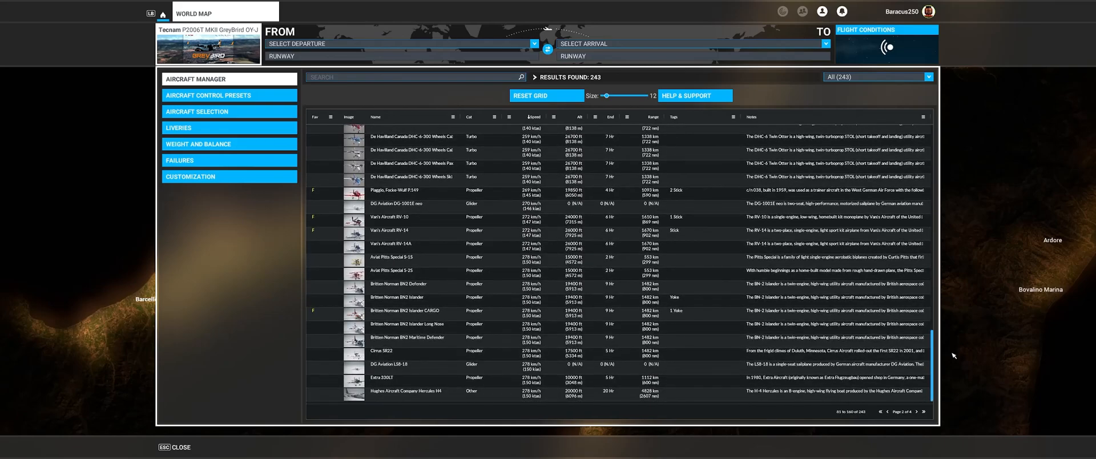
Return to the start of the speed-sorted list and scroll through the notes-sorted results
click(888, 411)
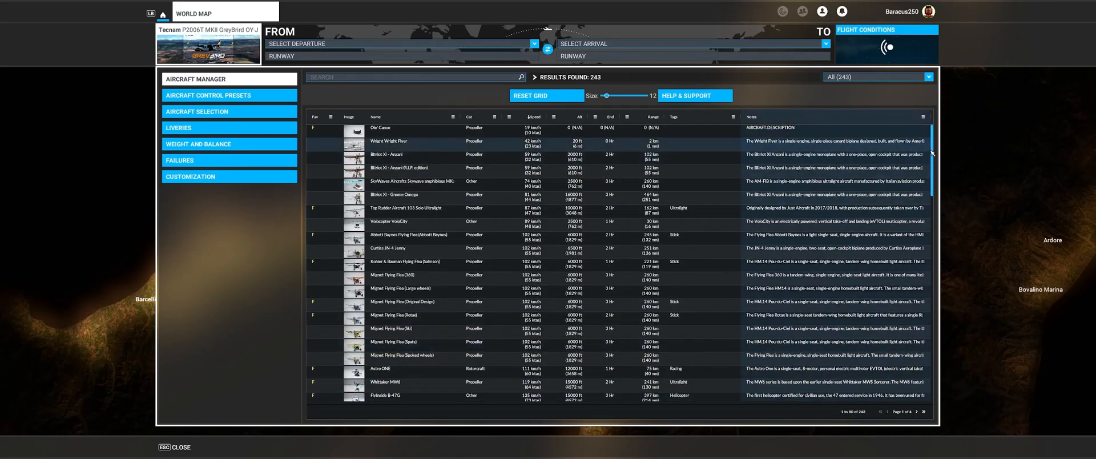
scroll(down, 3)
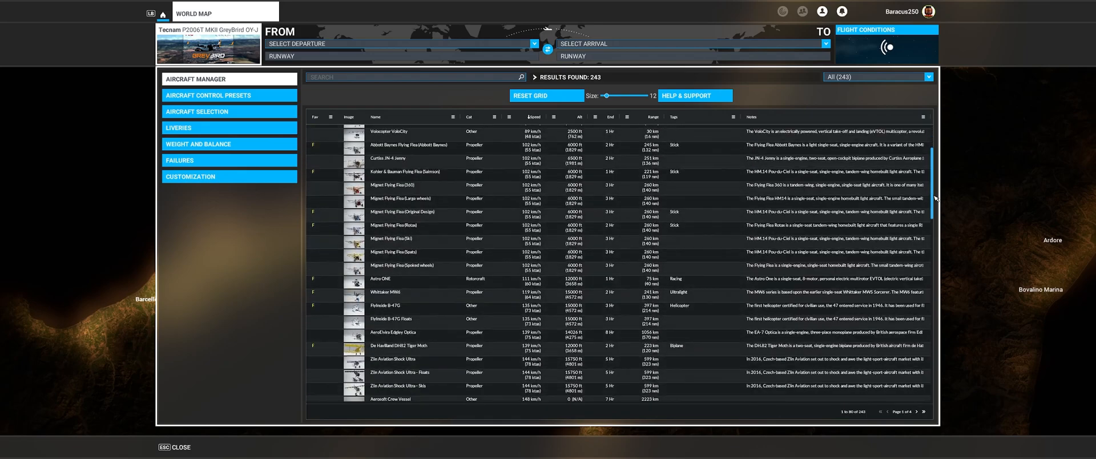
scroll(down, 3)
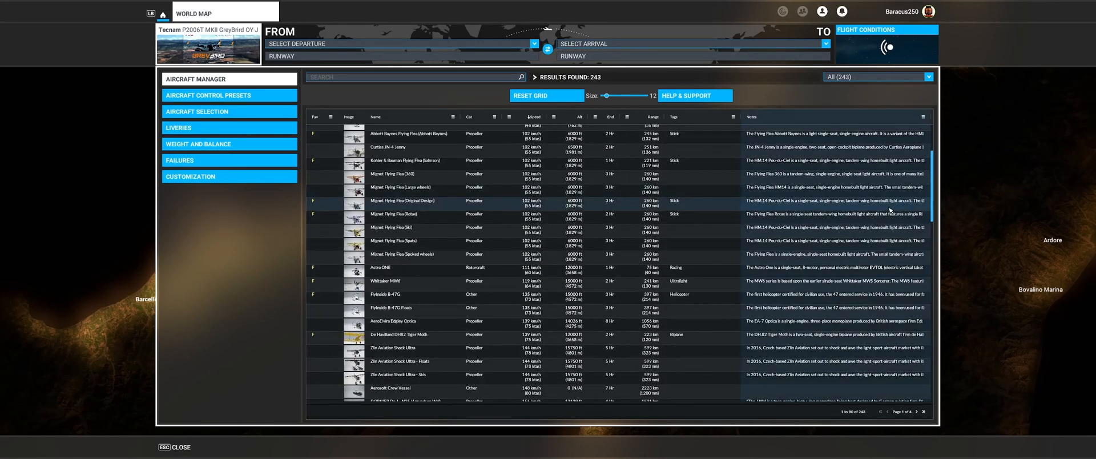
scroll(down, 3)
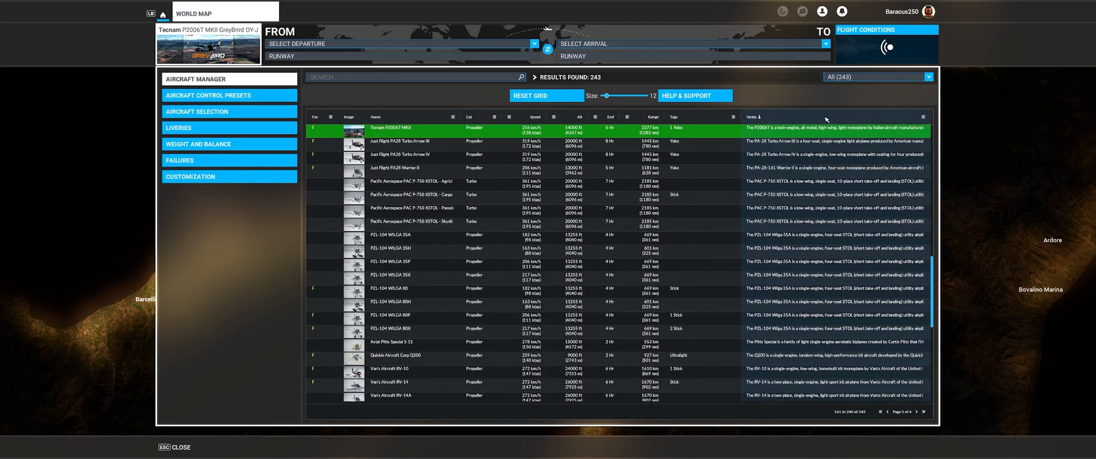
Scroll the reloaded table showing Yoke, Stick, Helicopter and jet tag groups
scroll(down, 3)
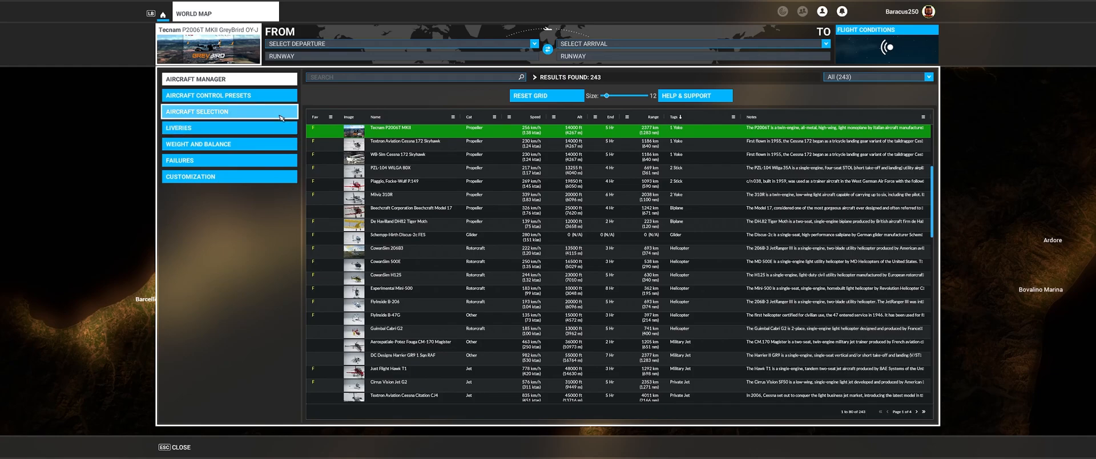
mouse_move(228, 94)
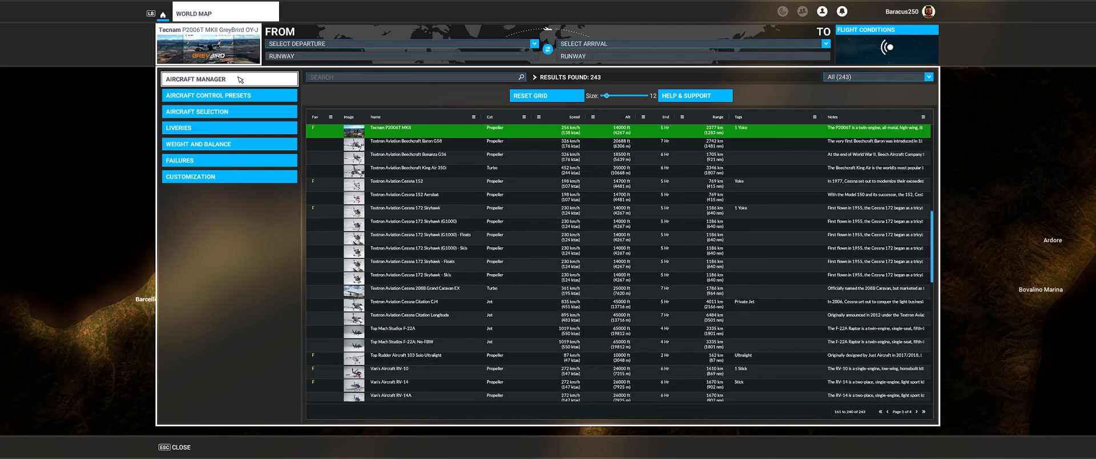
Search the aircraft list for '152' to show the five Cessna 152 variants
scroll(down, 3)
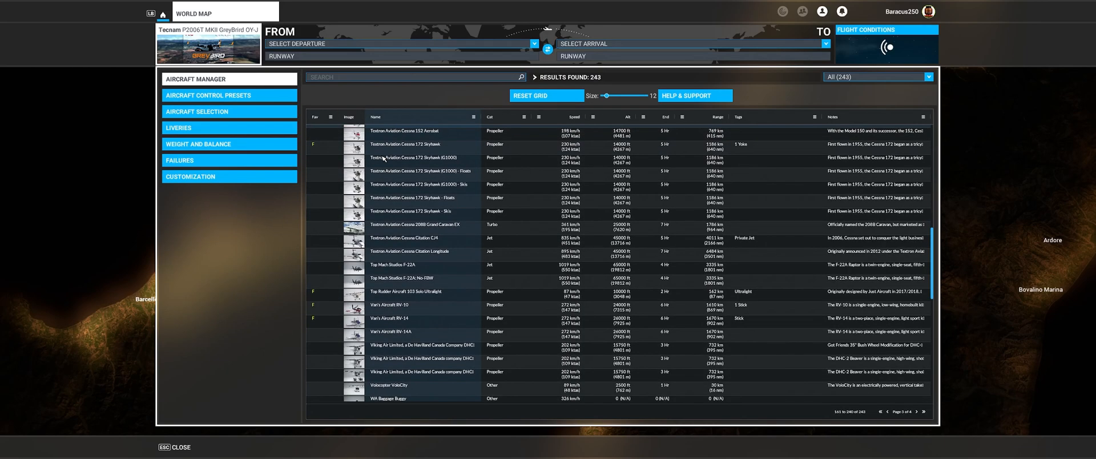
click(412, 77)
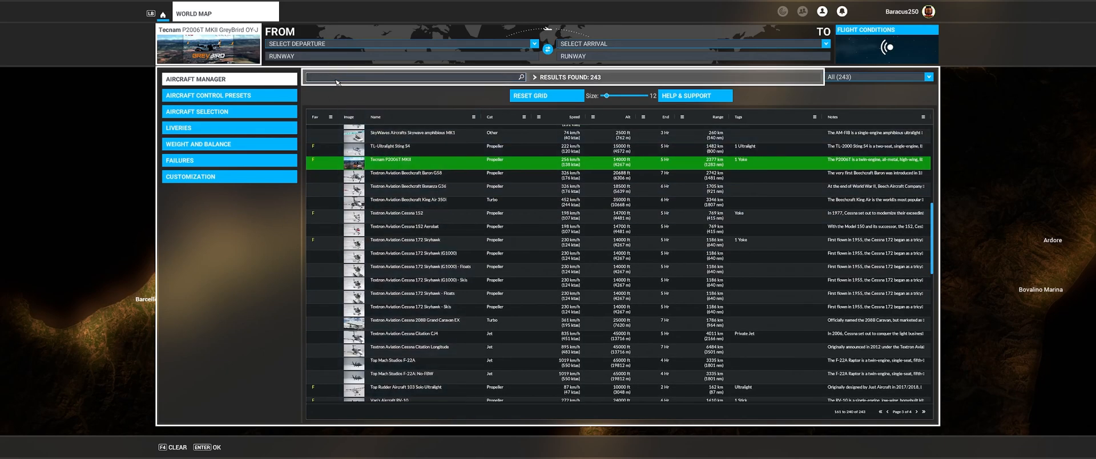
text(152)
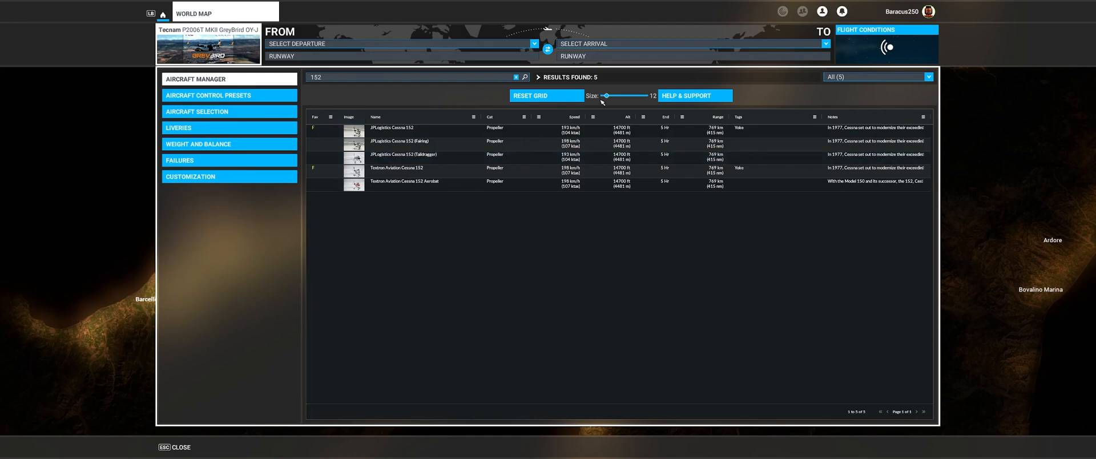
Drag the table Size slider to enlarge the text, then fine-tune it back down
drag(606, 96, 614, 96)
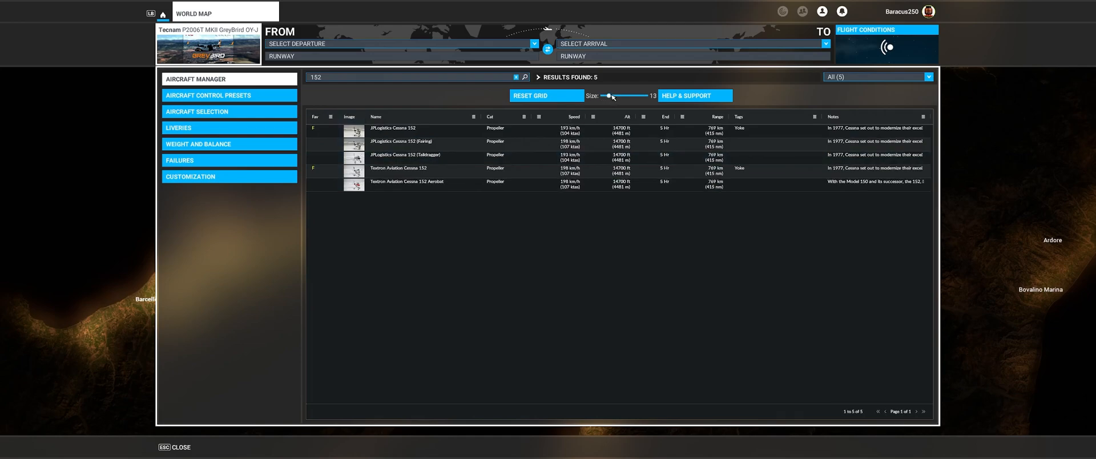
drag(608, 96, 638, 96)
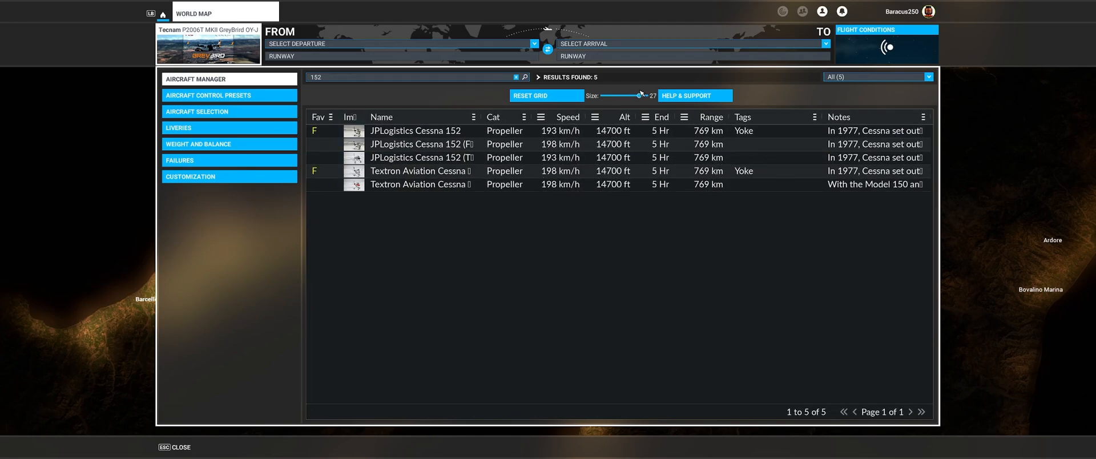
drag(636, 94, 609, 94)
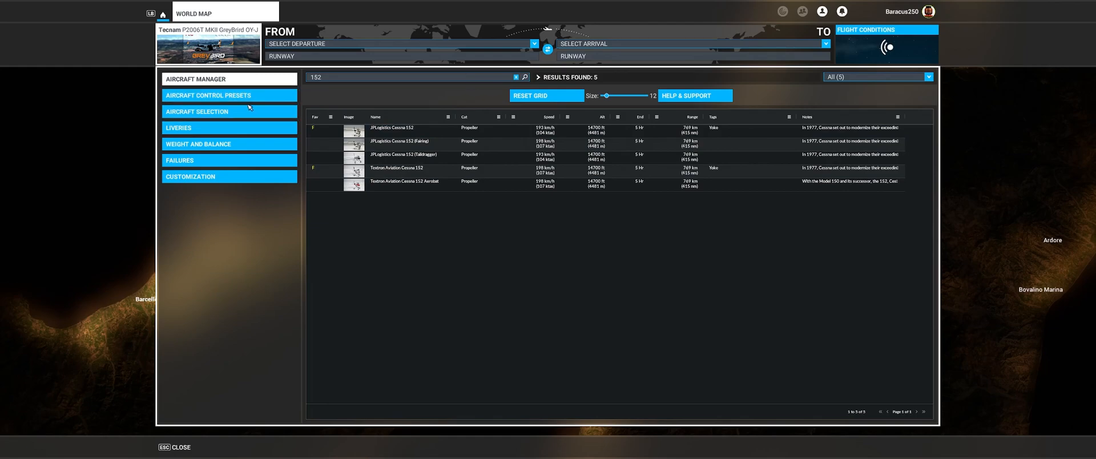
Switch to the Aircraft Control Presets view for the '152' search results
click(230, 95)
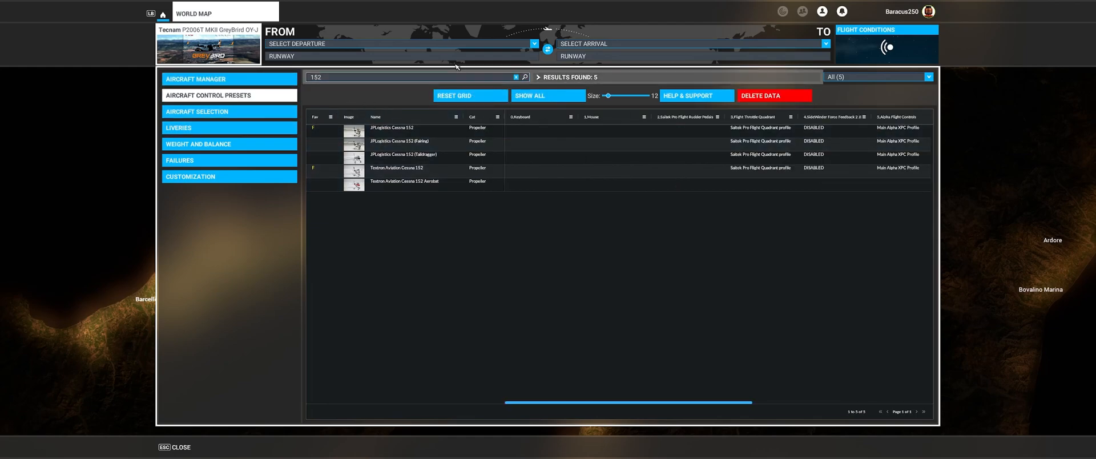
click(517, 77)
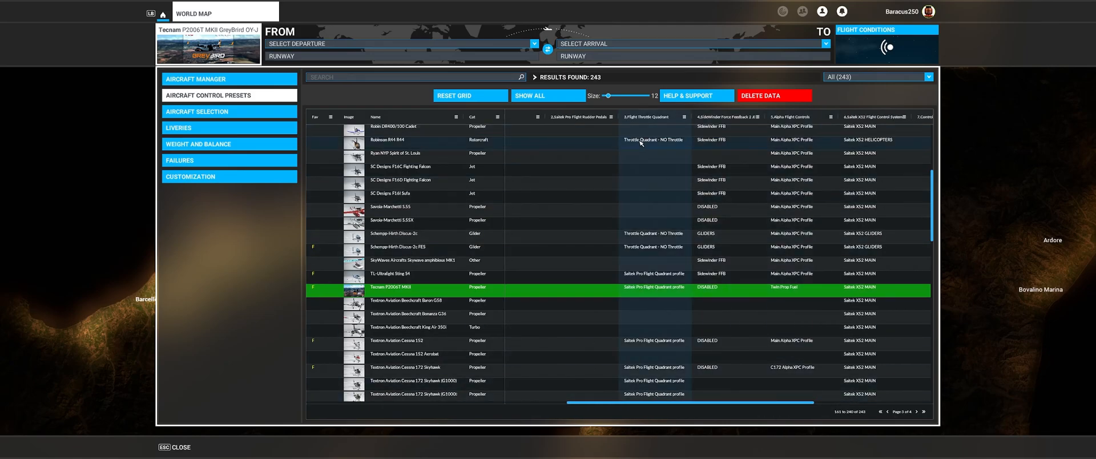
mouse_move(682, 288)
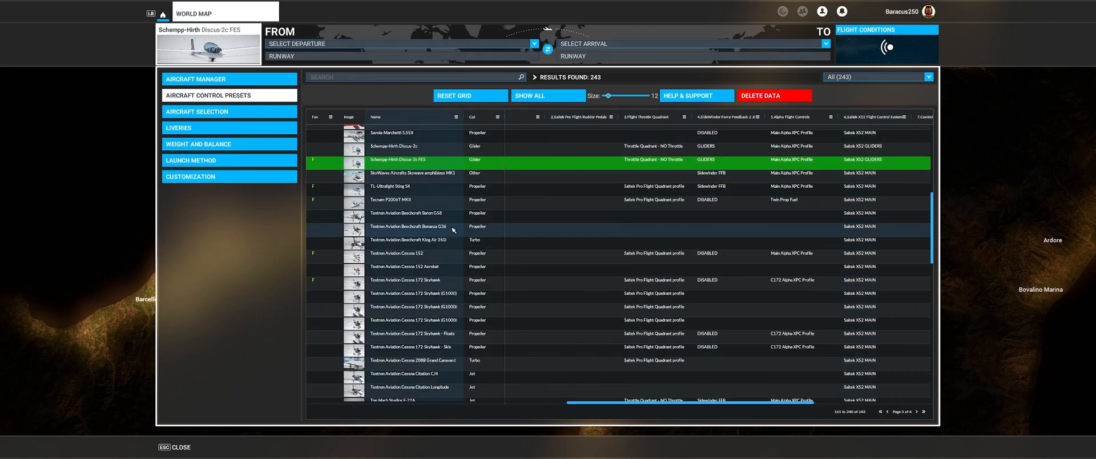
Scroll the full 243-aircraft control presets list to find the Rara-Avis Sims autogyro
scroll(down, 3)
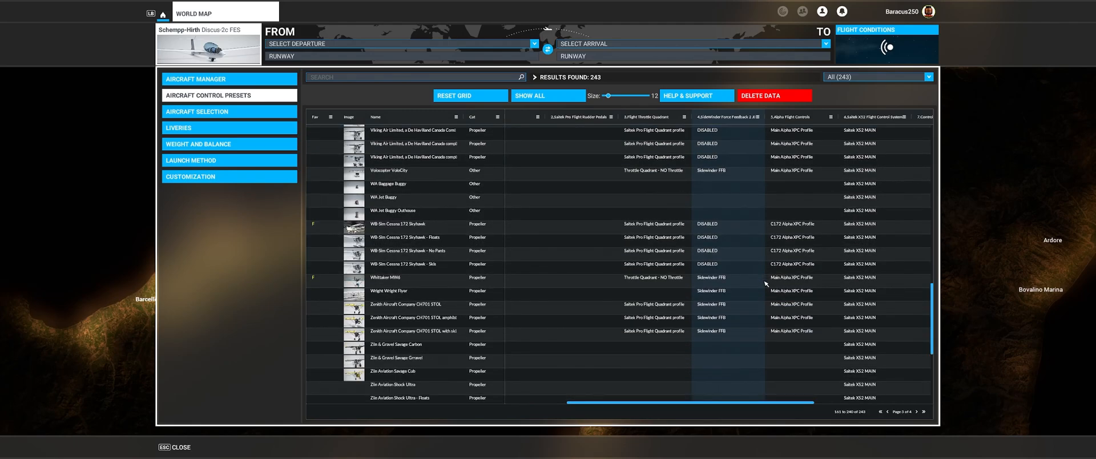
scroll(down, 3)
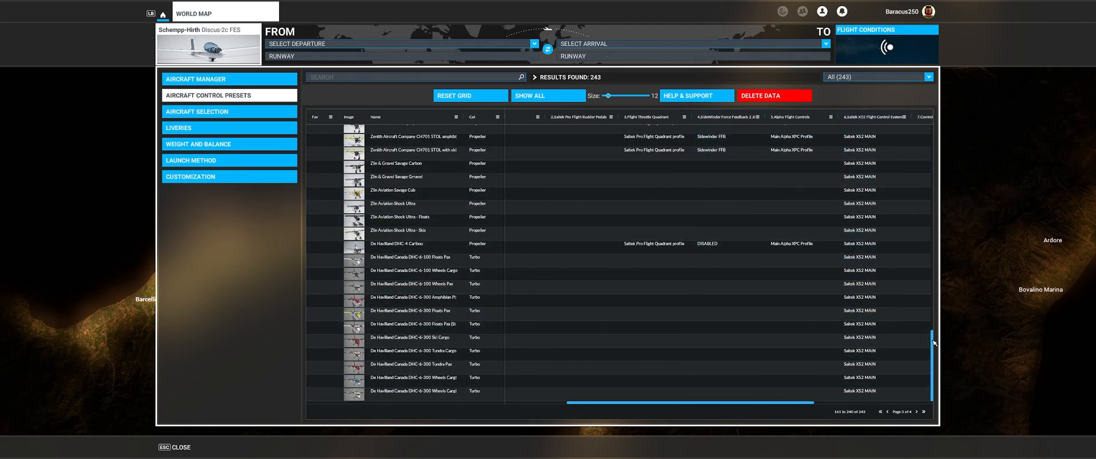
scroll(down, 3)
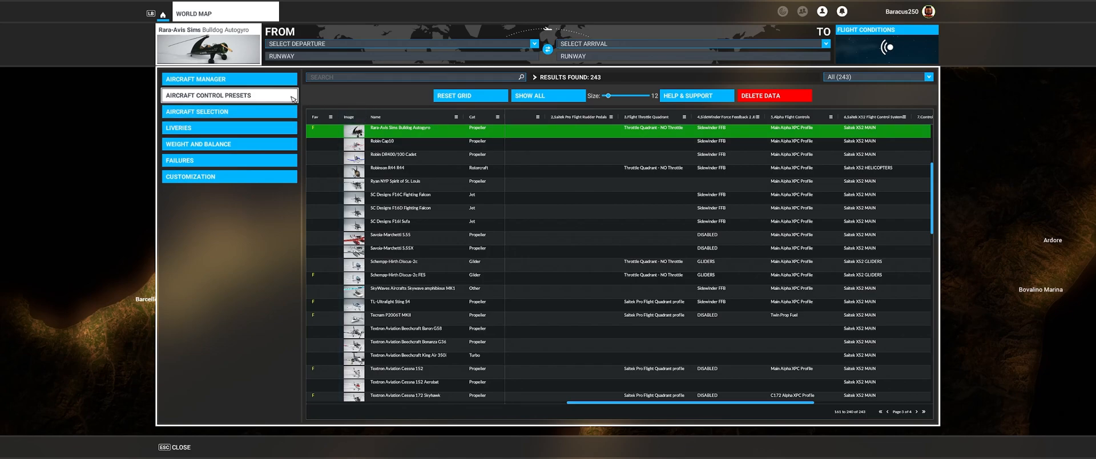
Return to the Aircraft Manager overview table of 239 aircraft
click(229, 78)
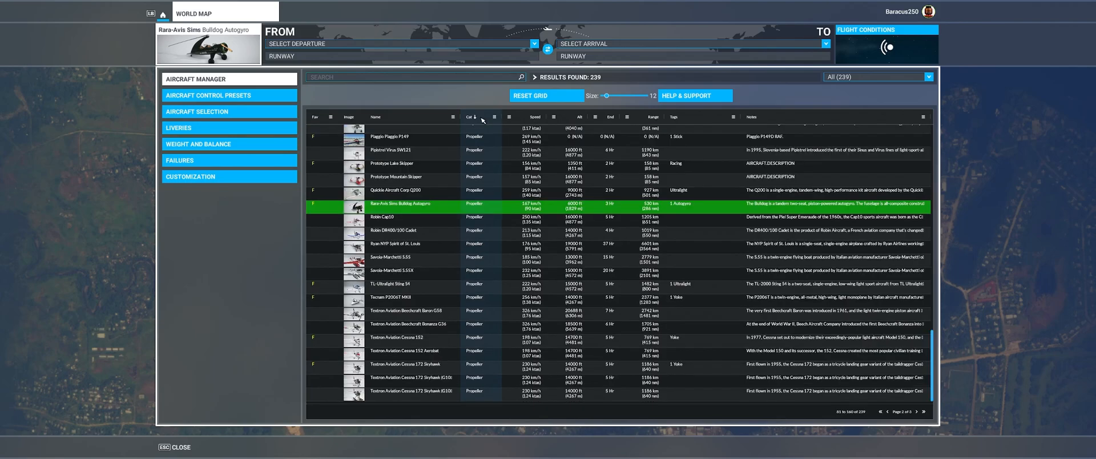
mouse_move(524, 120)
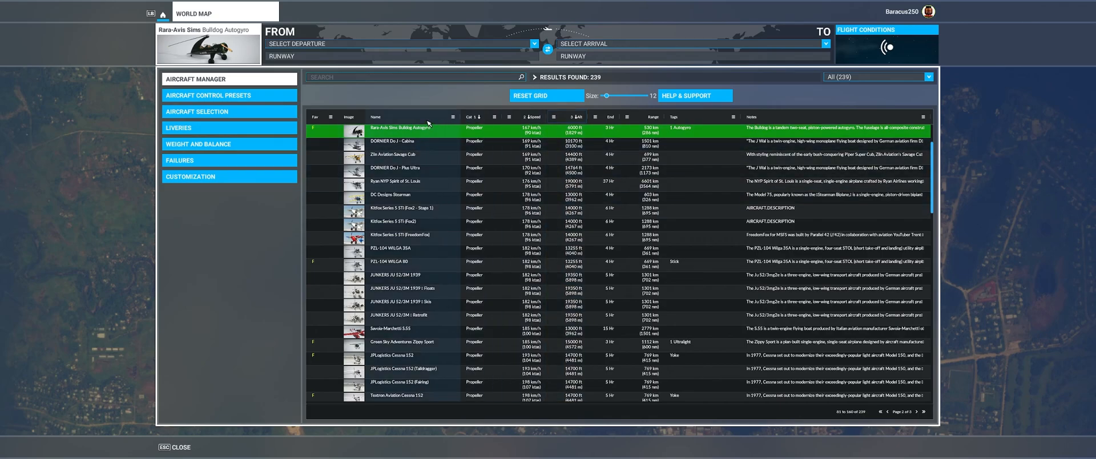
Sort aircraft by Name, then open and dismiss the category column filter
click(376, 117)
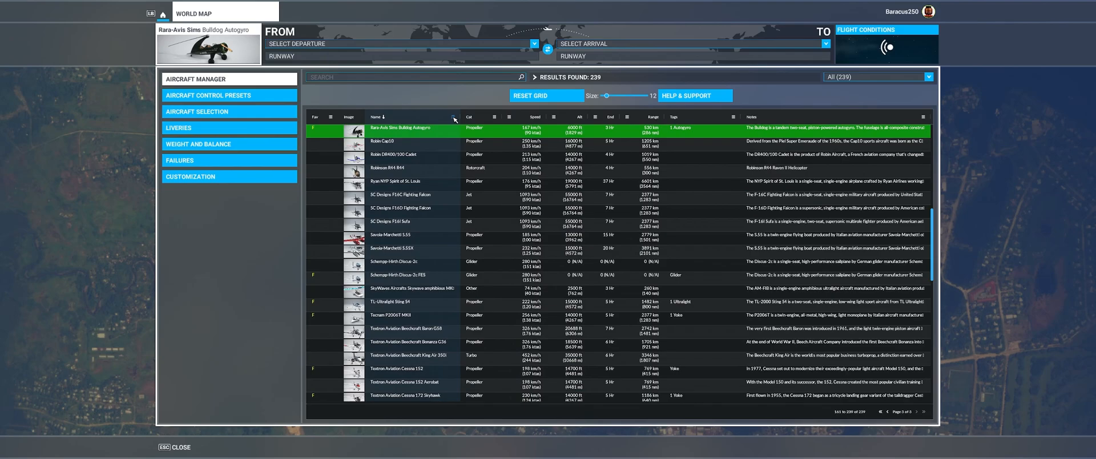
click(454, 116)
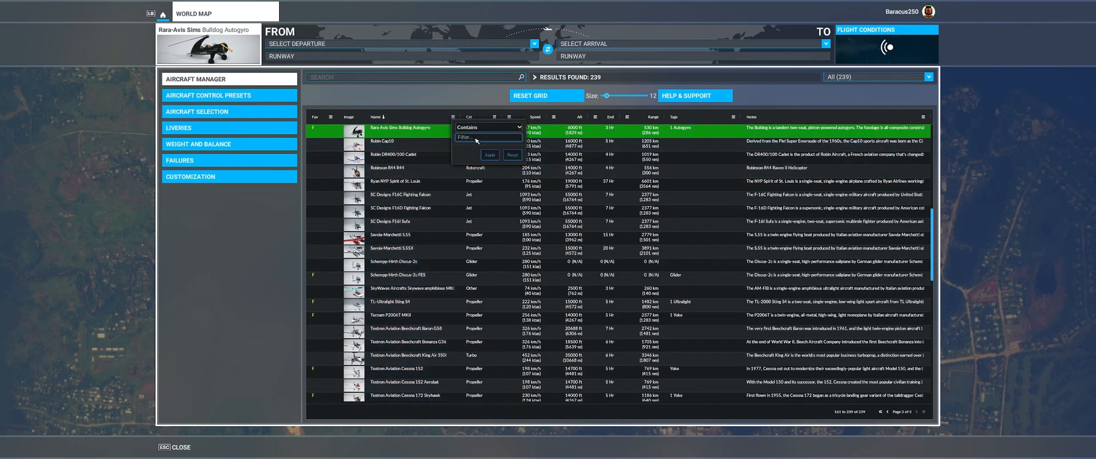
click(519, 126)
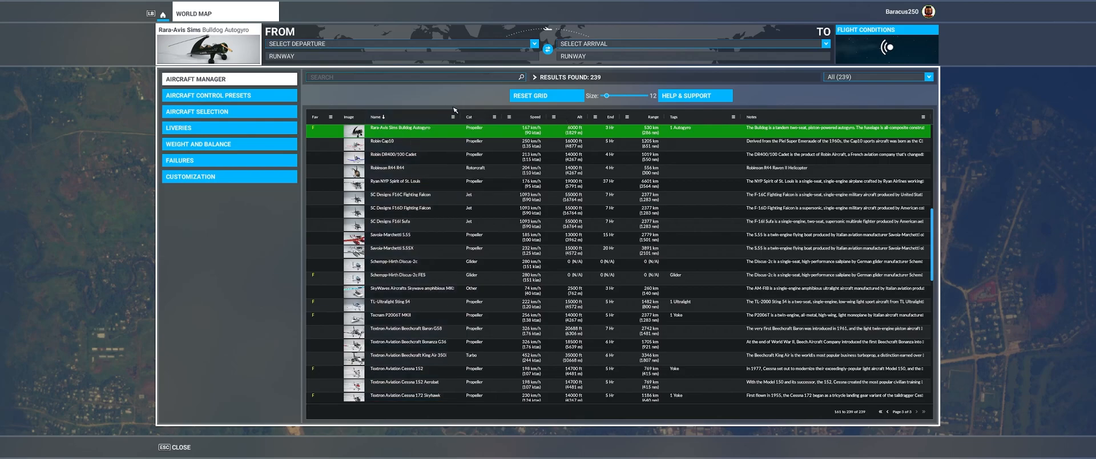
mouse_move(402, 117)
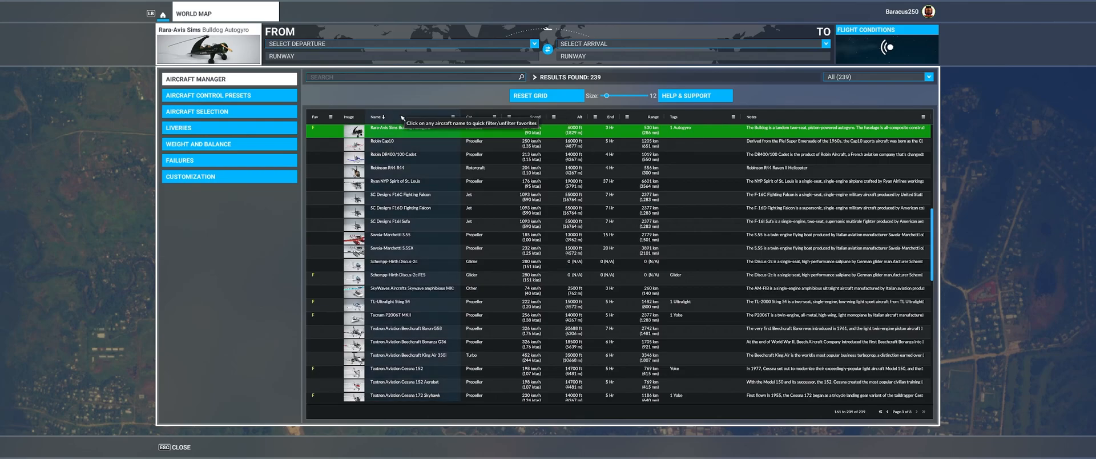
mouse_move(471, 116)
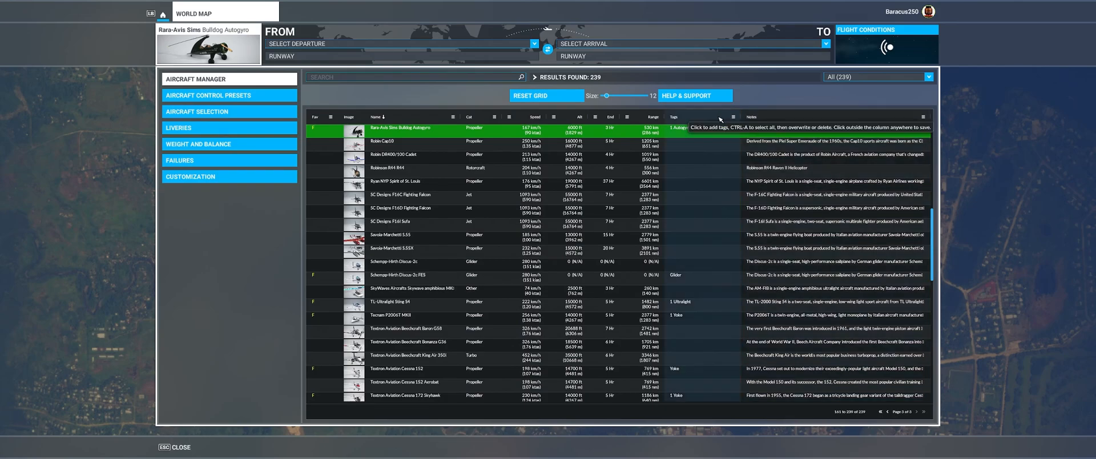
click(699, 128)
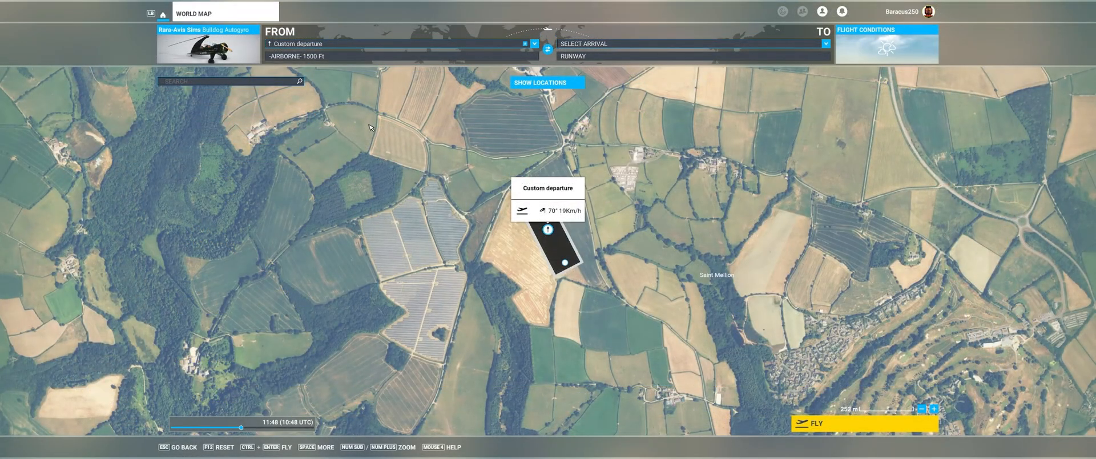
mouse_move(375, 124)
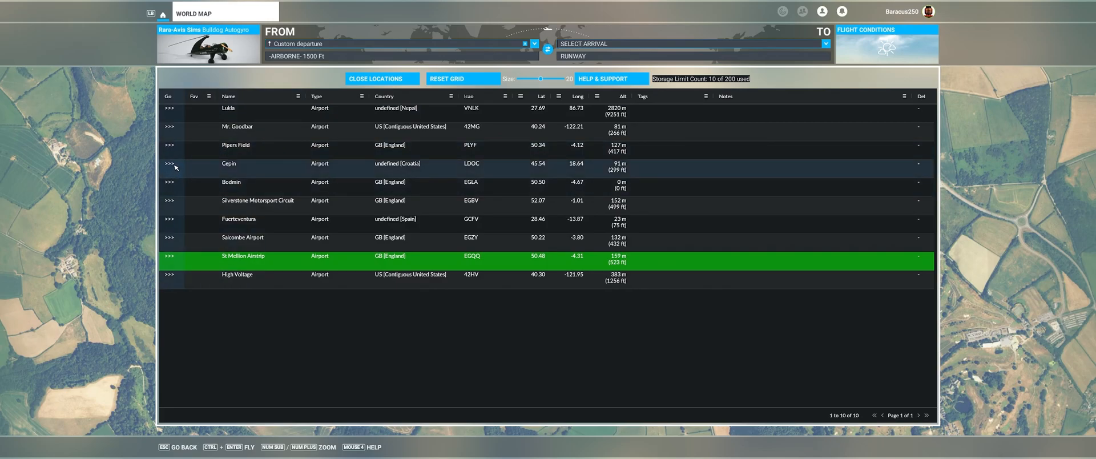
mouse_move(119, 167)
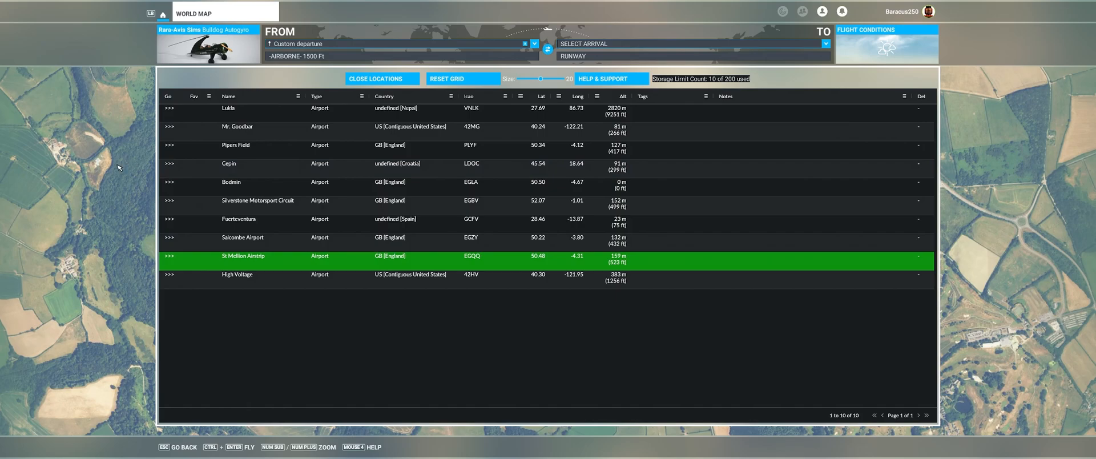
mouse_move(225, 166)
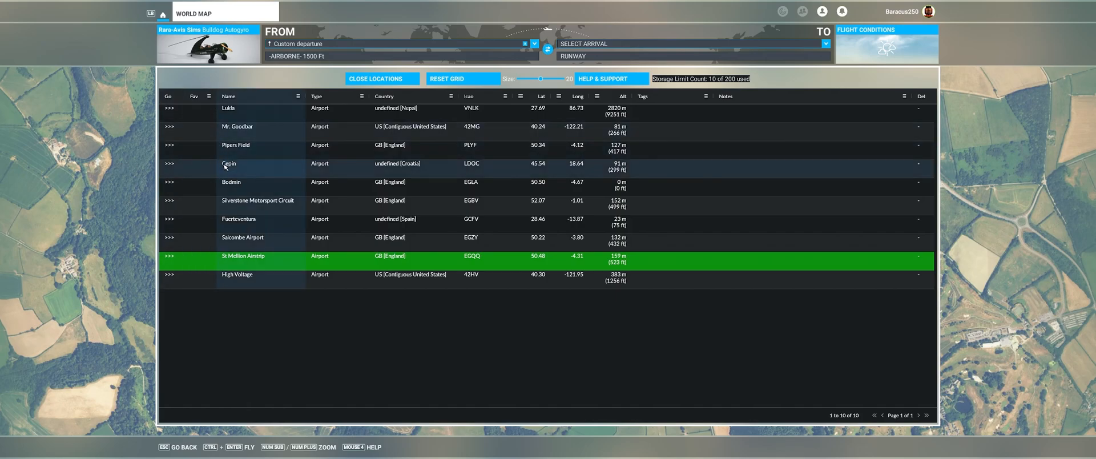
mouse_move(170, 187)
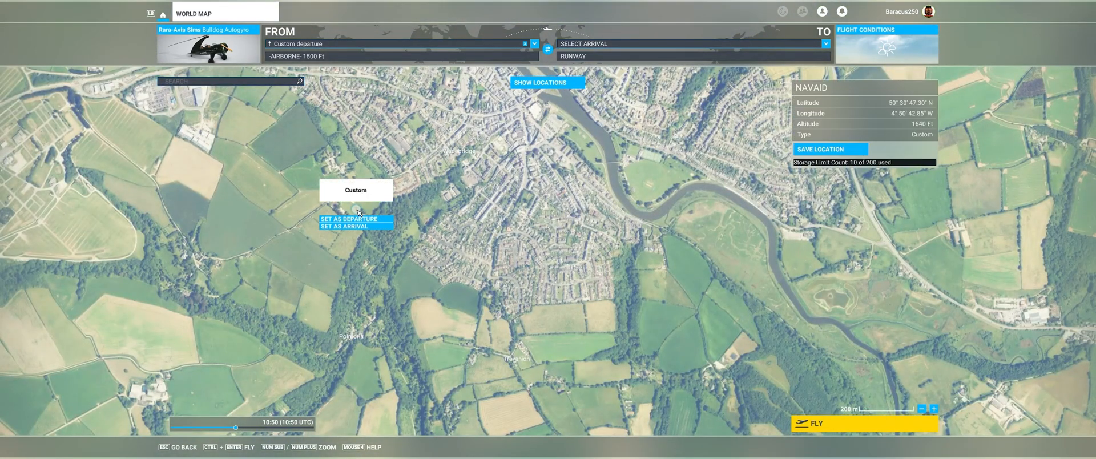
Save the 1640 ft map point as a location and list all 11 saved locations
click(829, 149)
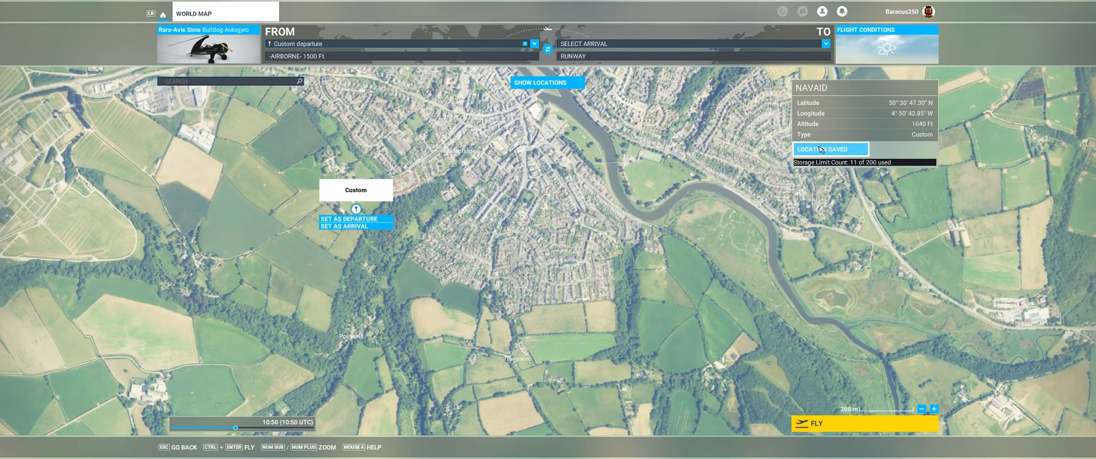
click(539, 82)
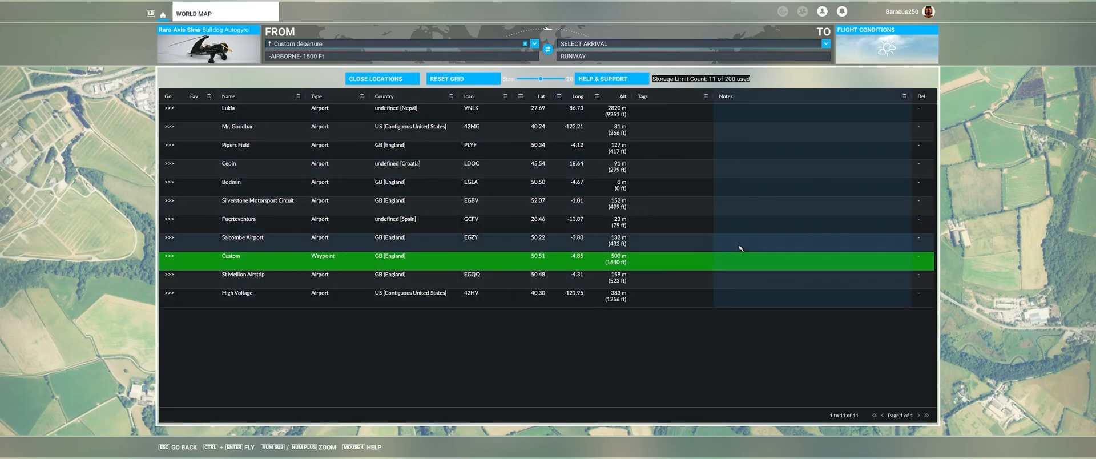
Enter the note 'My place' on the Custom waypoint row
click(785, 255)
text(My place)
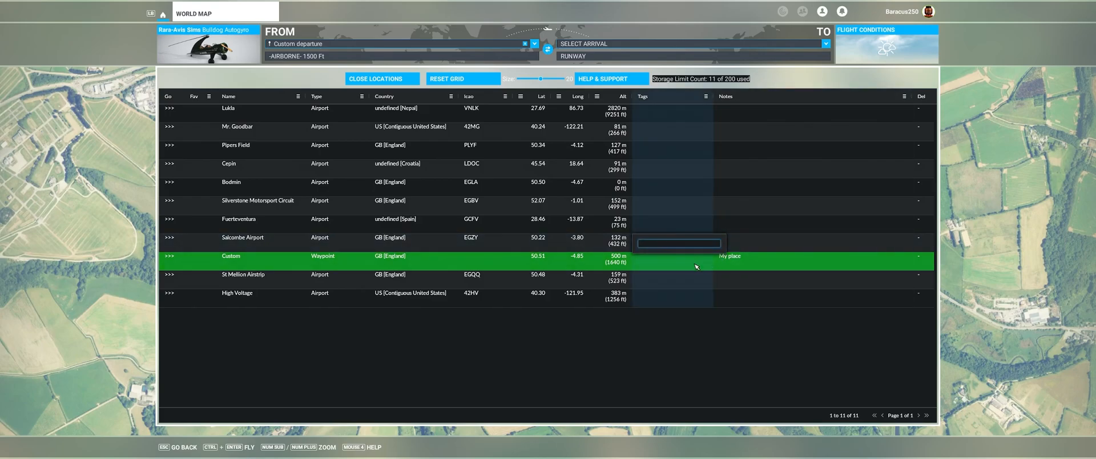
click(678, 261)
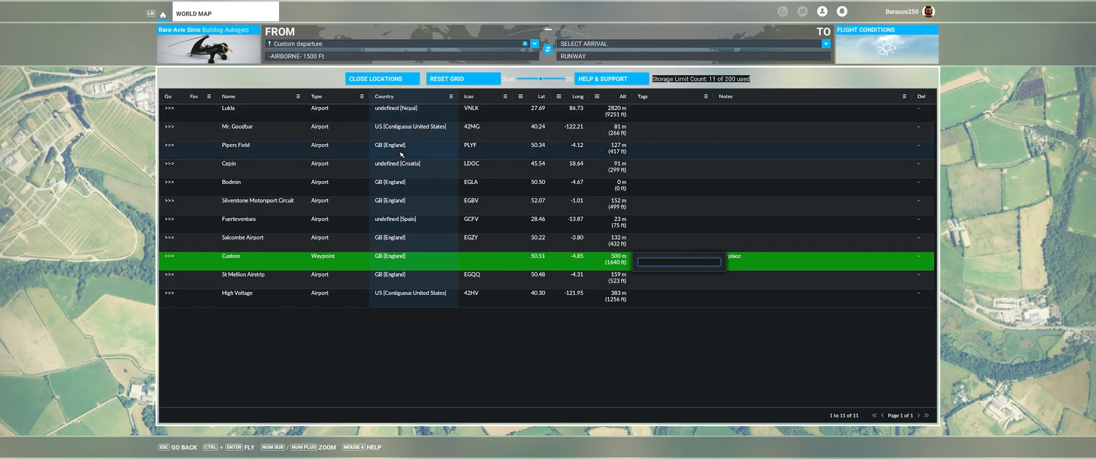
mouse_move(301, 101)
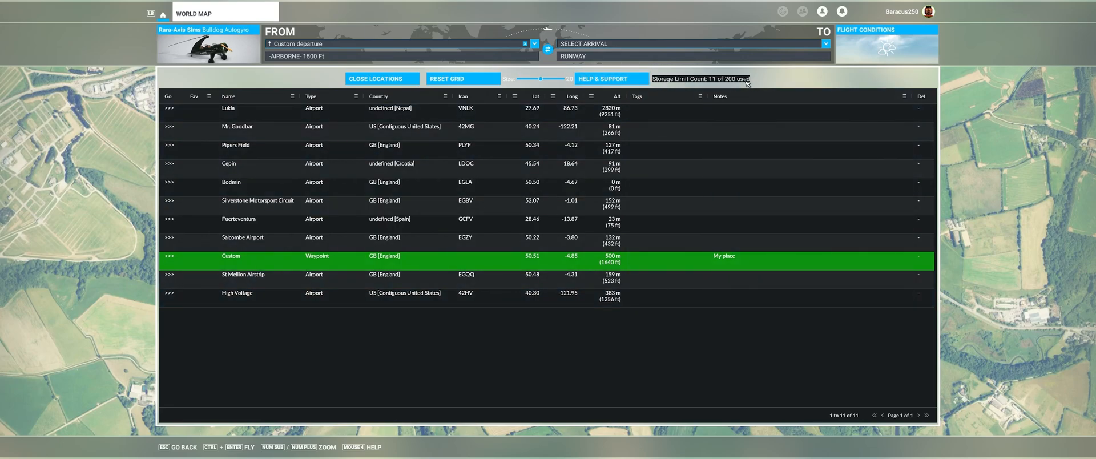
mouse_move(741, 84)
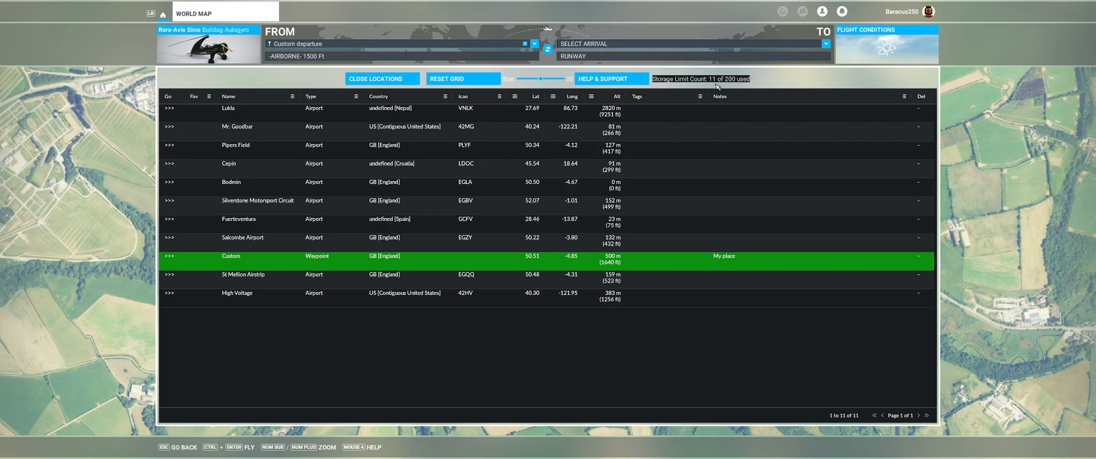
mouse_move(347, 186)
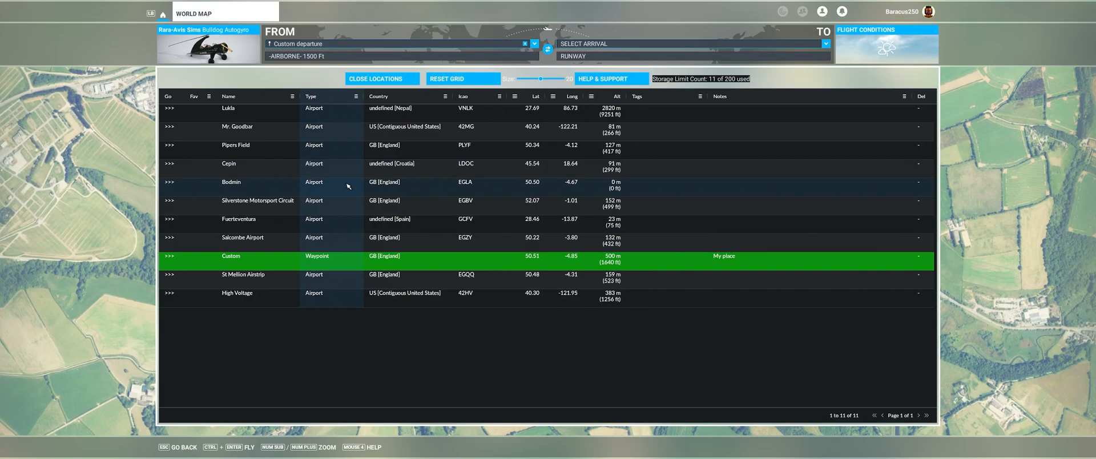
mouse_move(755, 274)
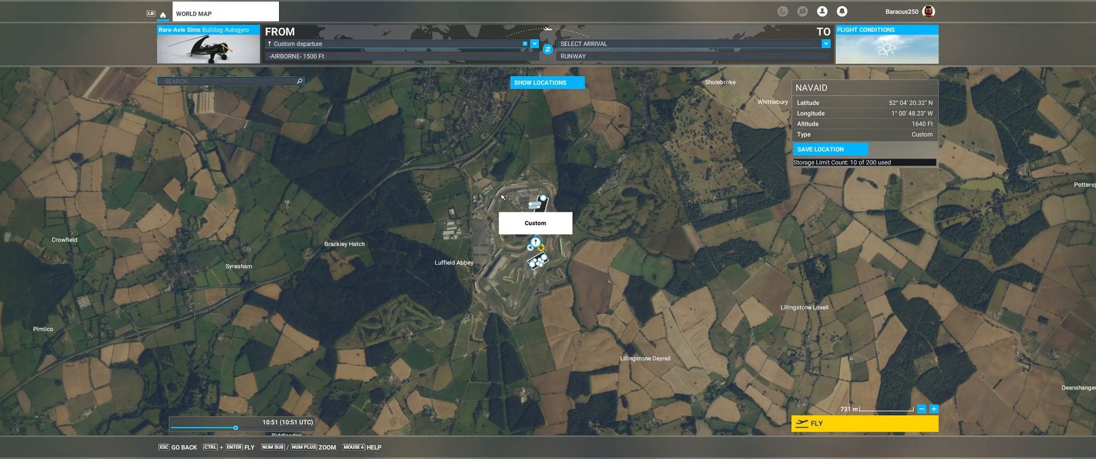
mouse_move(547, 82)
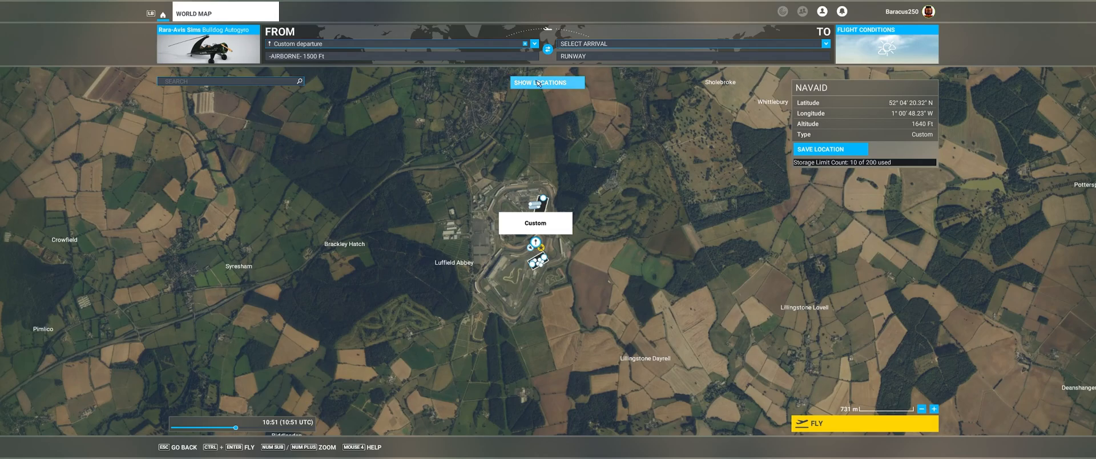
mouse_move(448, 90)
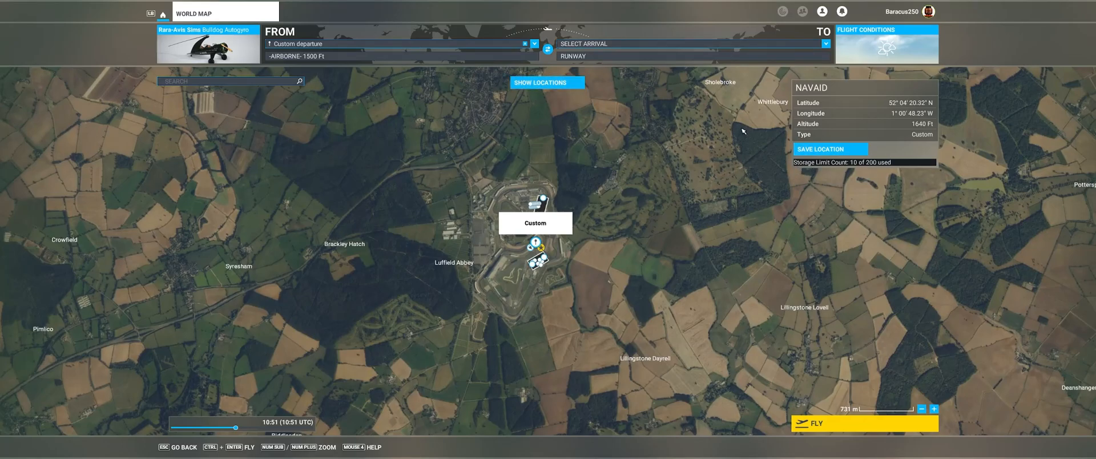
mouse_move(629, 129)
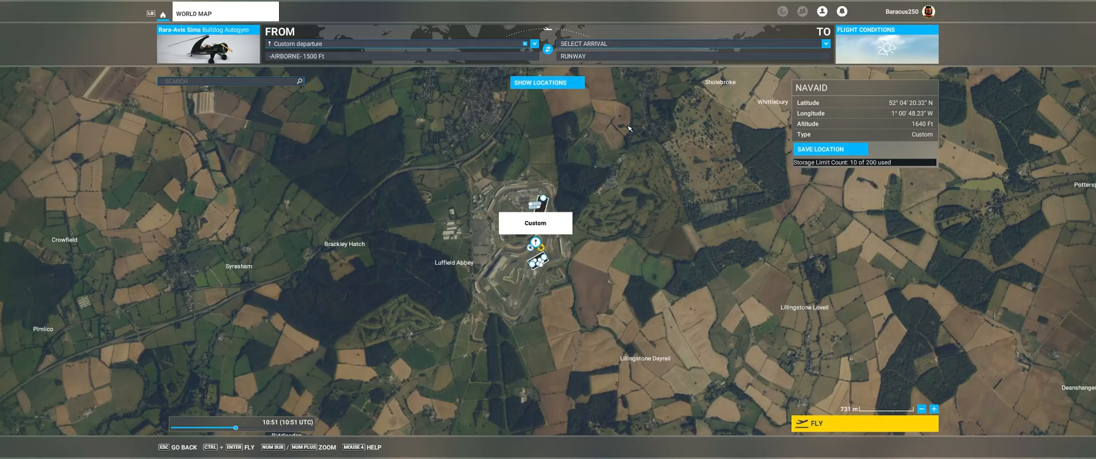